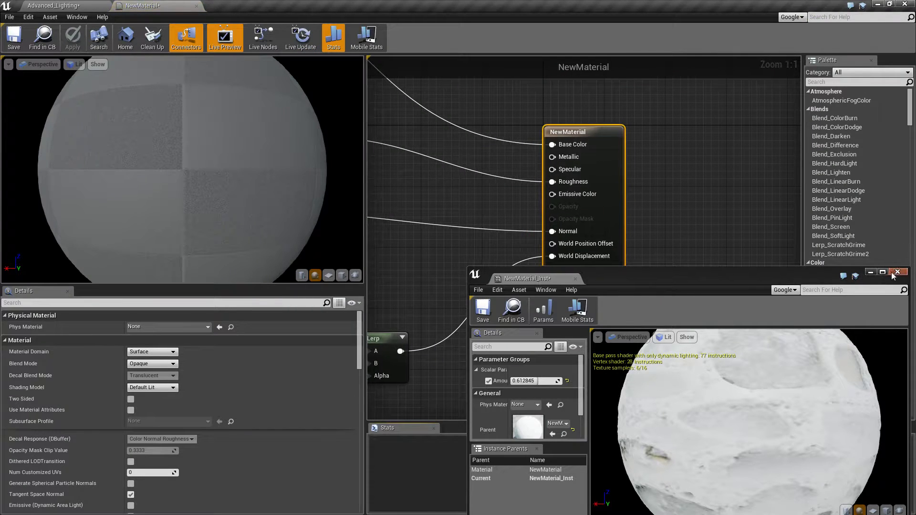
Close NewMaterial_Inst and place a VertexNormalWS node feeding a new ComponentMask
left_click(899, 272)
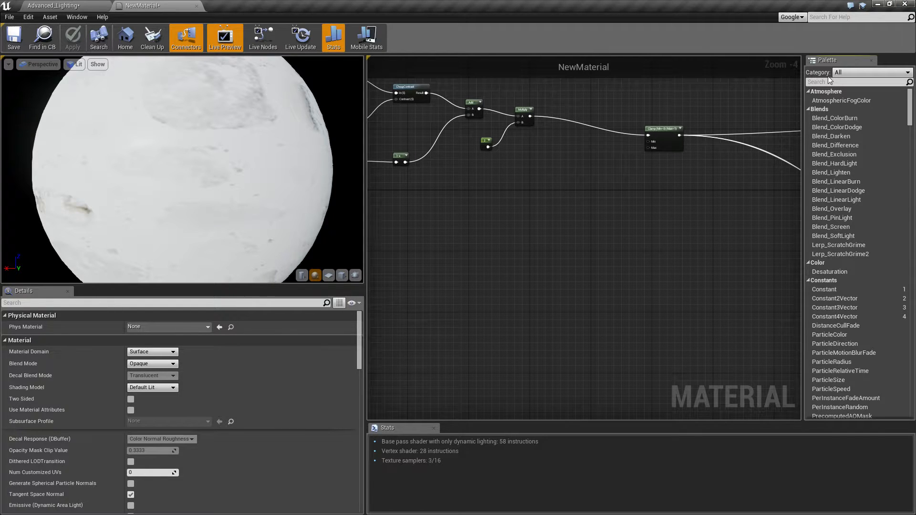
type("v")
type("mask")
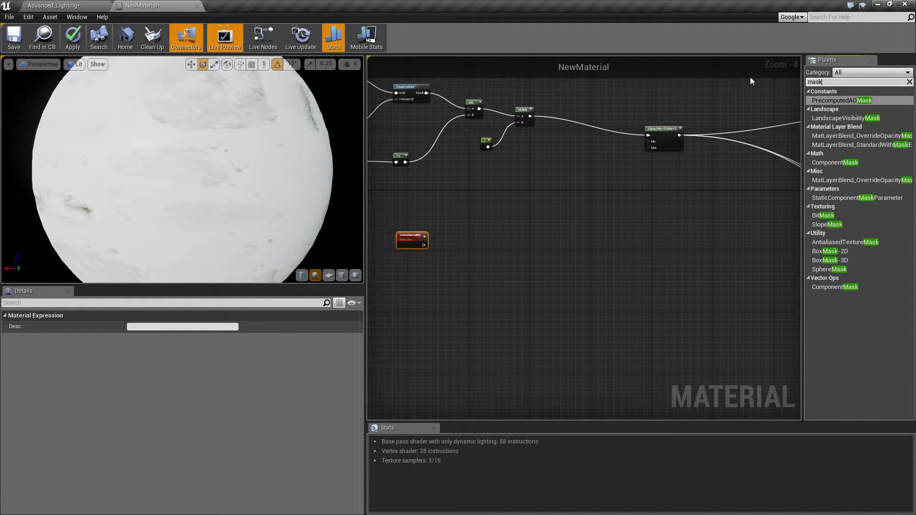
left_click(835, 162)
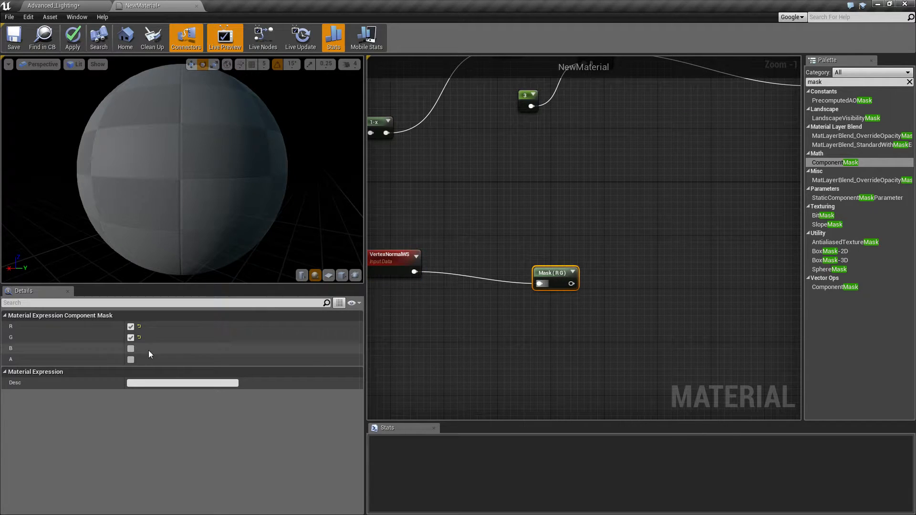
Preview the mask on the sphere, try R, G and combined channels, and keep only B
left_click(131, 348)
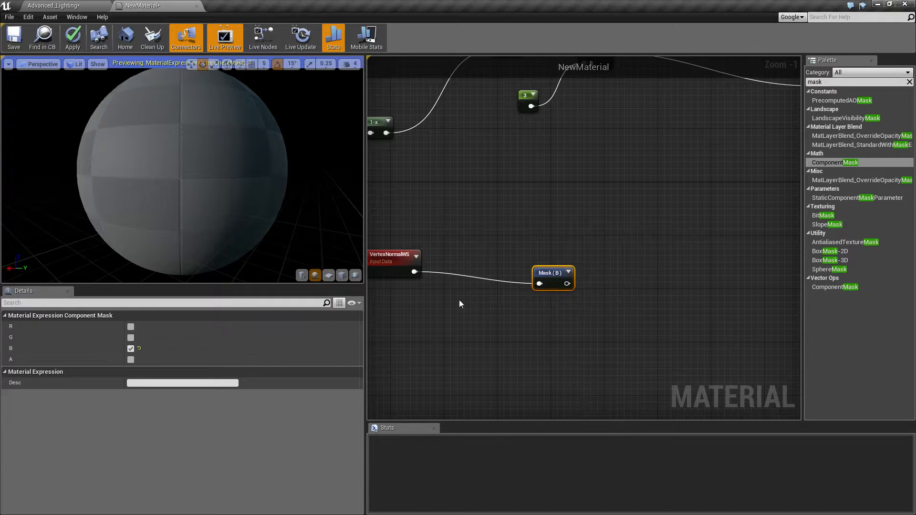
left_click(72, 37)
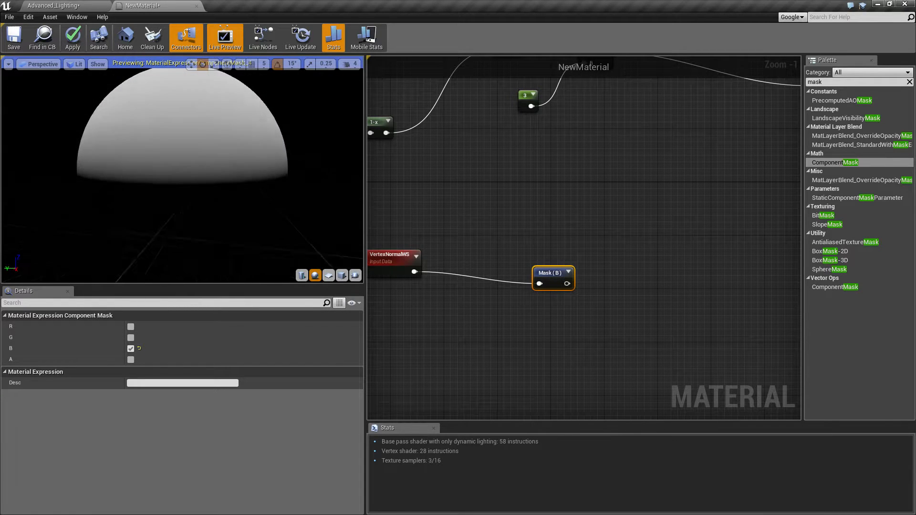
left_click(130, 337)
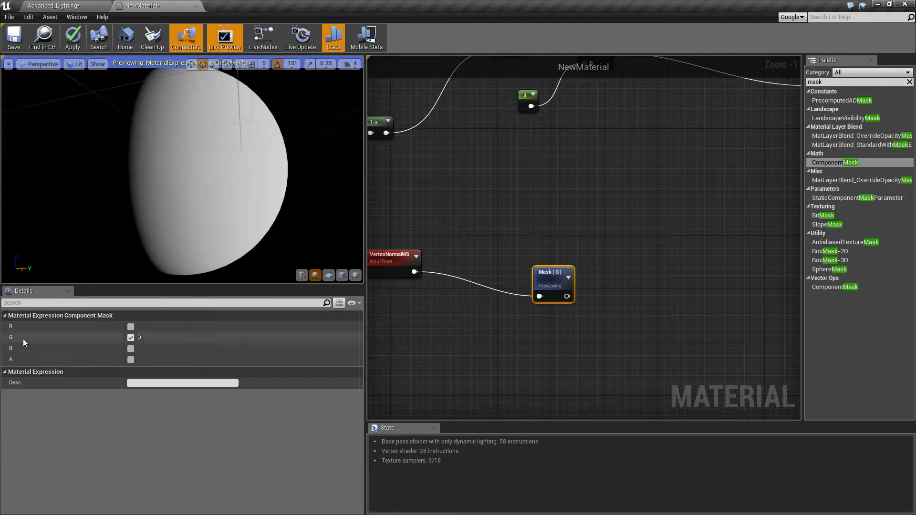
left_click(130, 325)
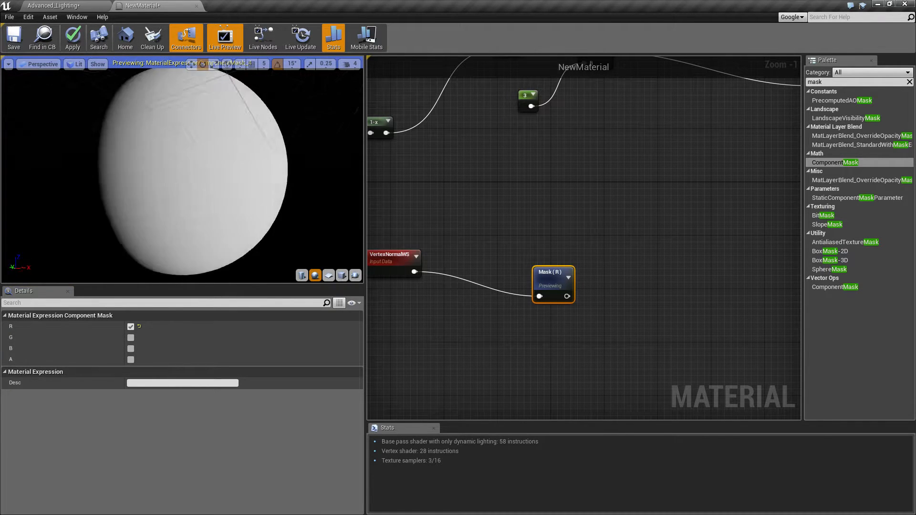
left_click(131, 326)
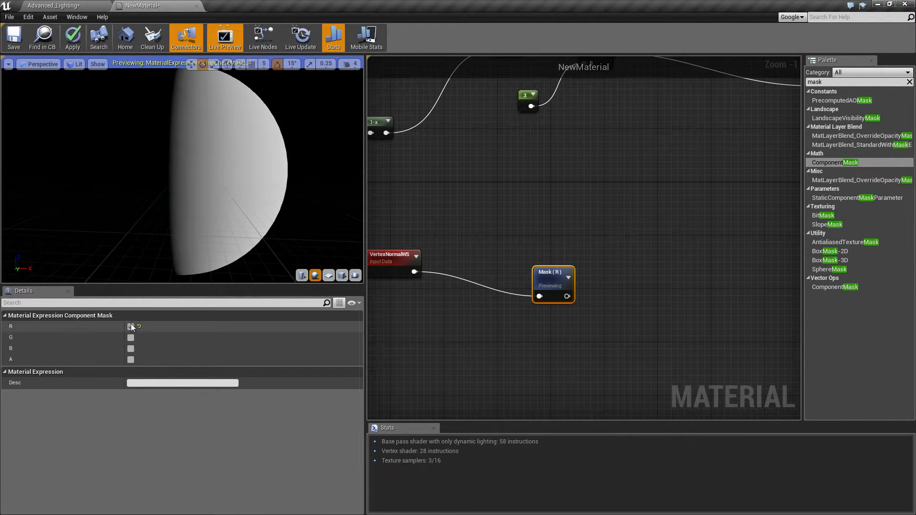
left_click(131, 337)
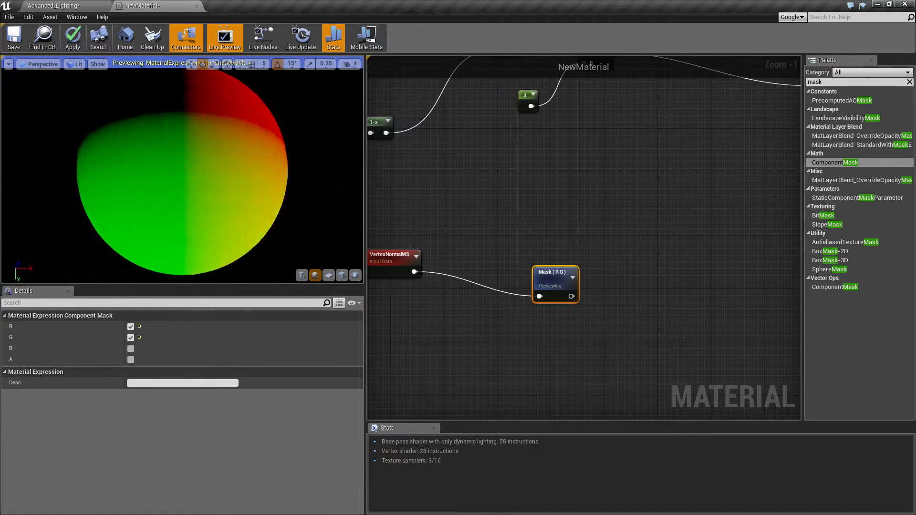
left_click(130, 325)
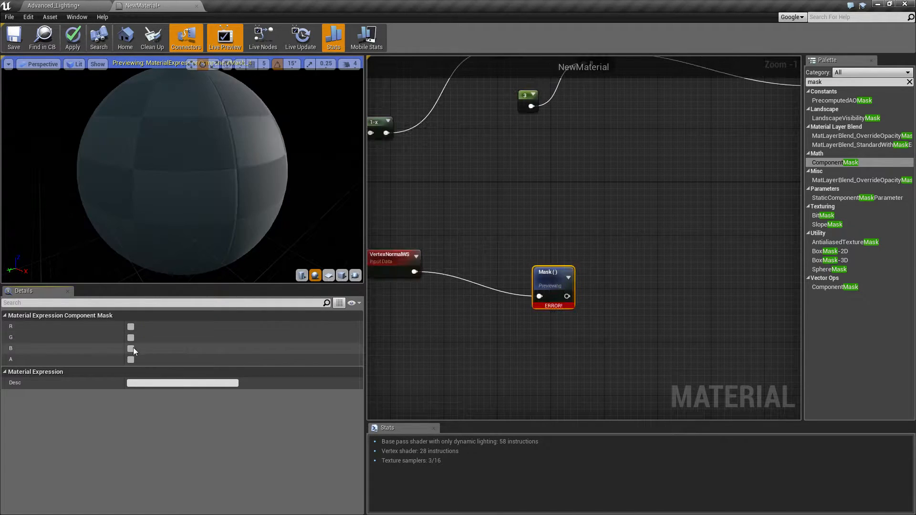
left_click(130, 348)
type("clamp")
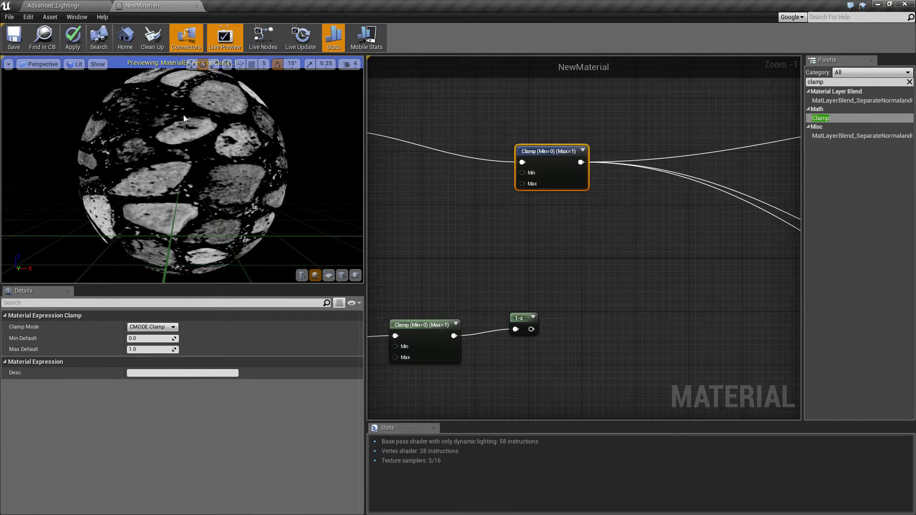
Preview the 1-x node, add a Multiply after it and feed it into the Add node's B input
right_click(521, 318)
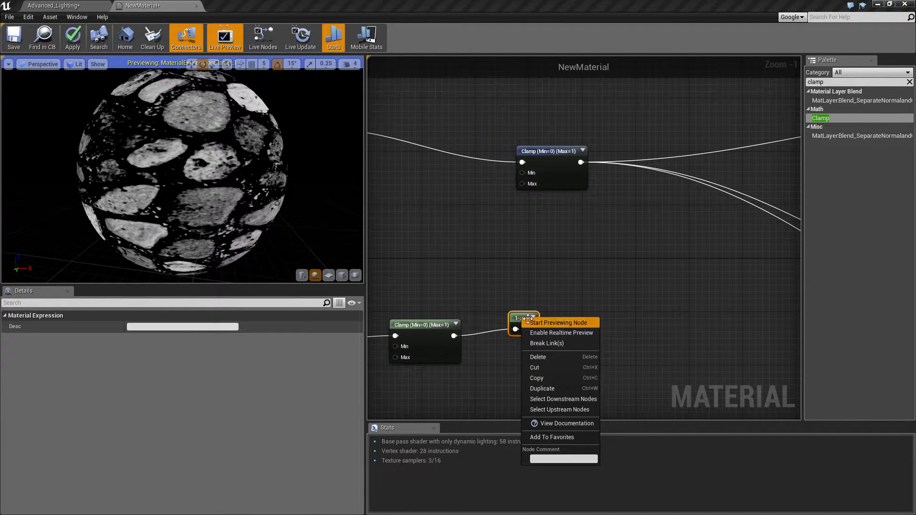
left_click(558, 323)
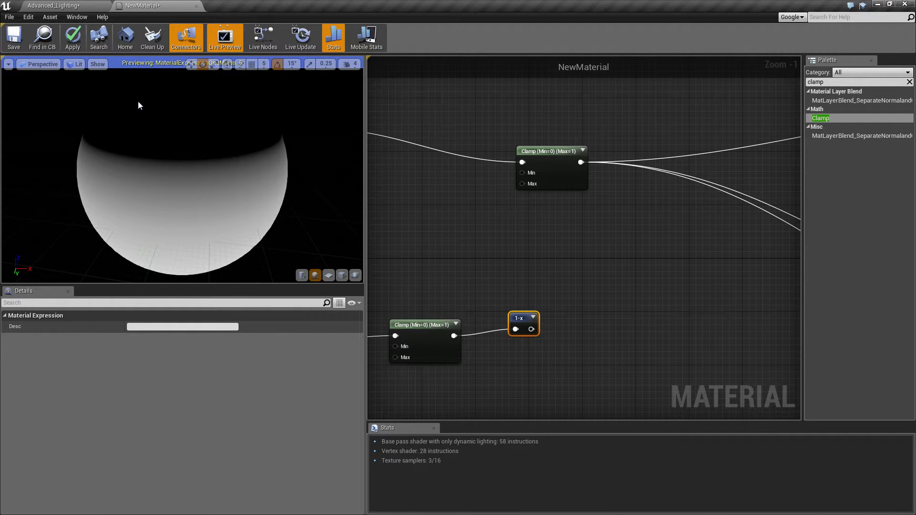
left_click(542, 254)
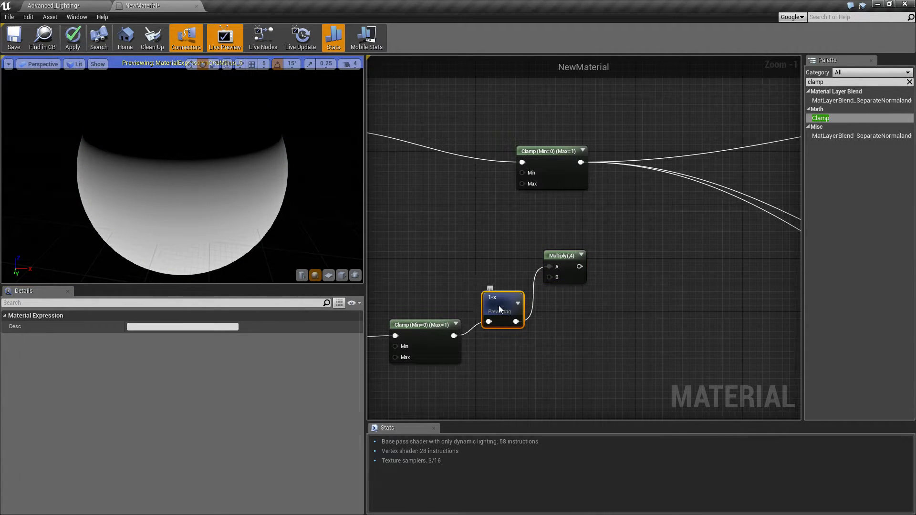
mouse_move(549, 241)
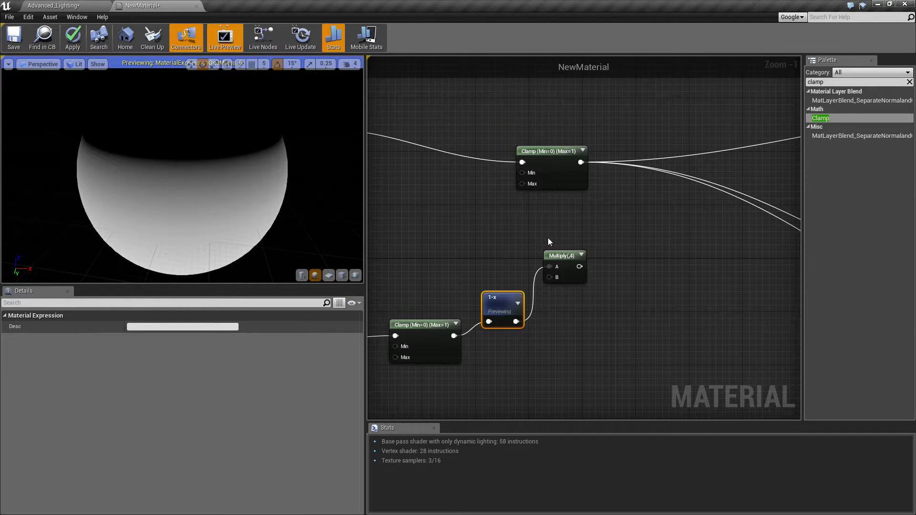
mouse_move(230, 134)
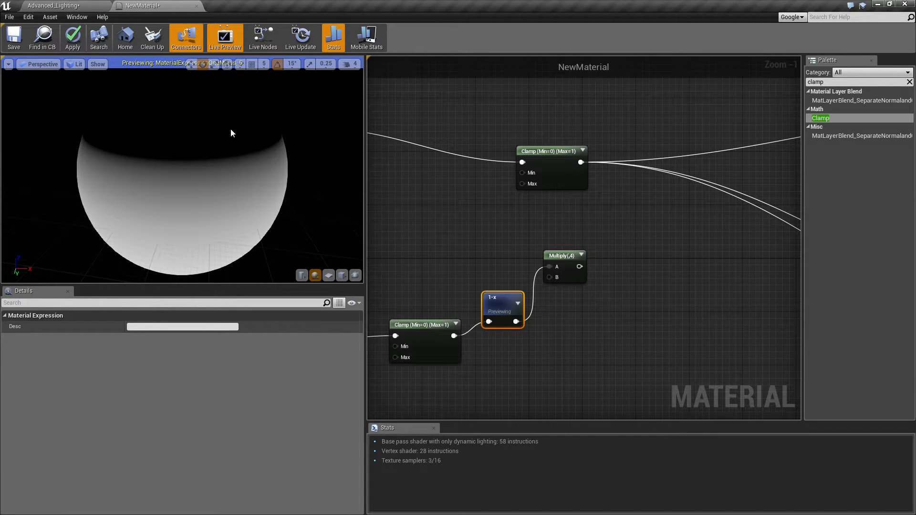
mouse_move(239, 160)
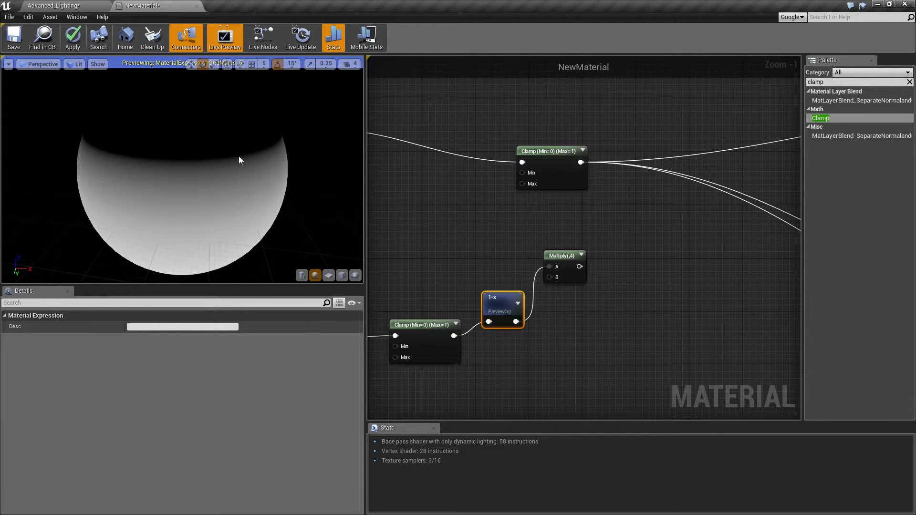
scroll("down", 3)
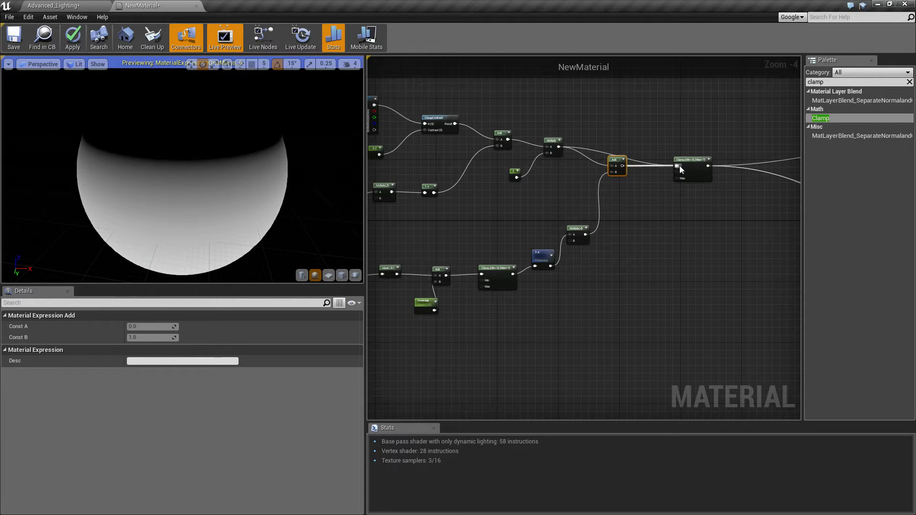
Stop previewing, then set Coverage's default to 1.2 and finally 0.5
left_click(543, 258)
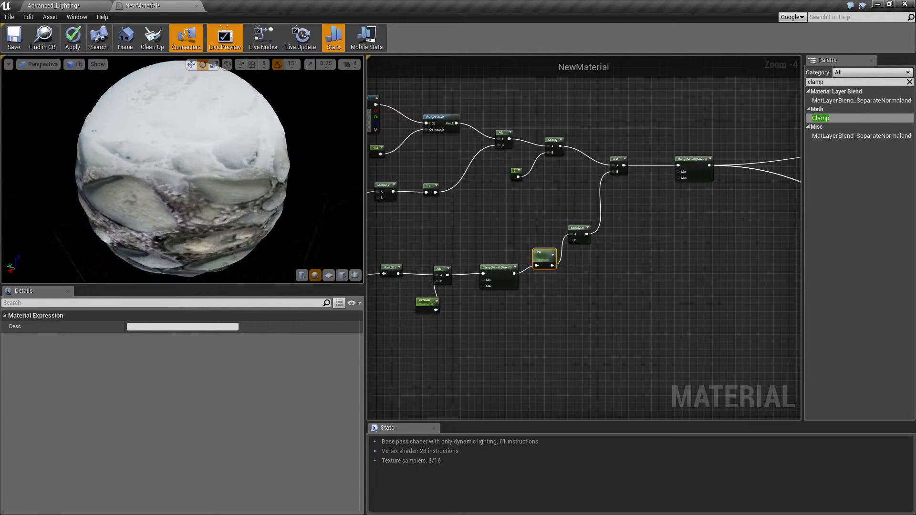
scroll("up", 3)
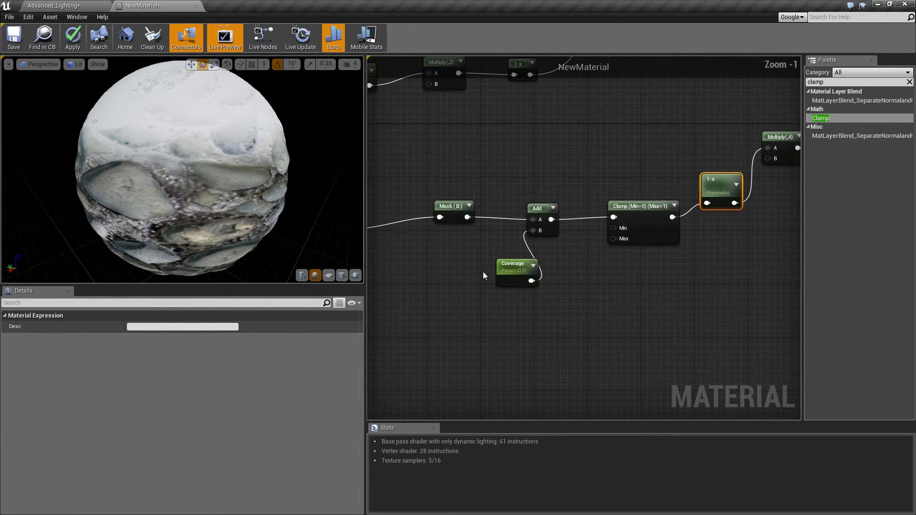
left_click(516, 263)
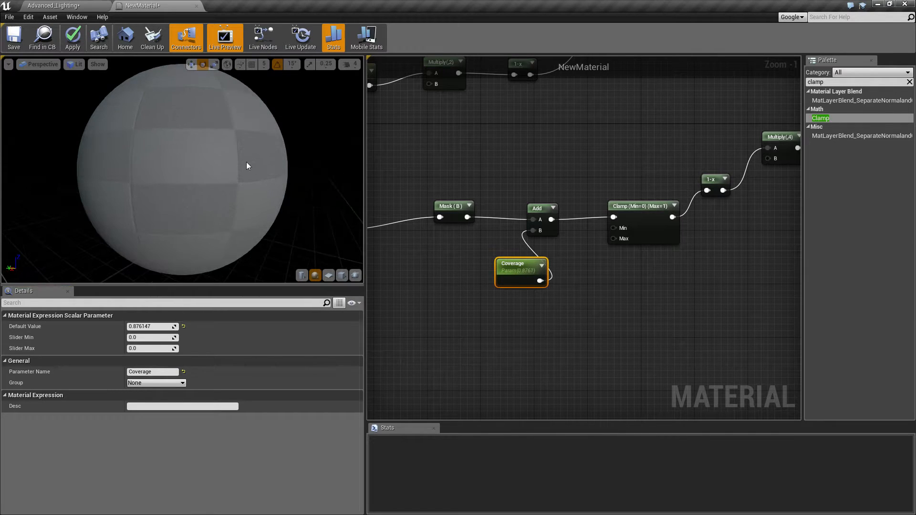
left_click(72, 37)
type("1.2")
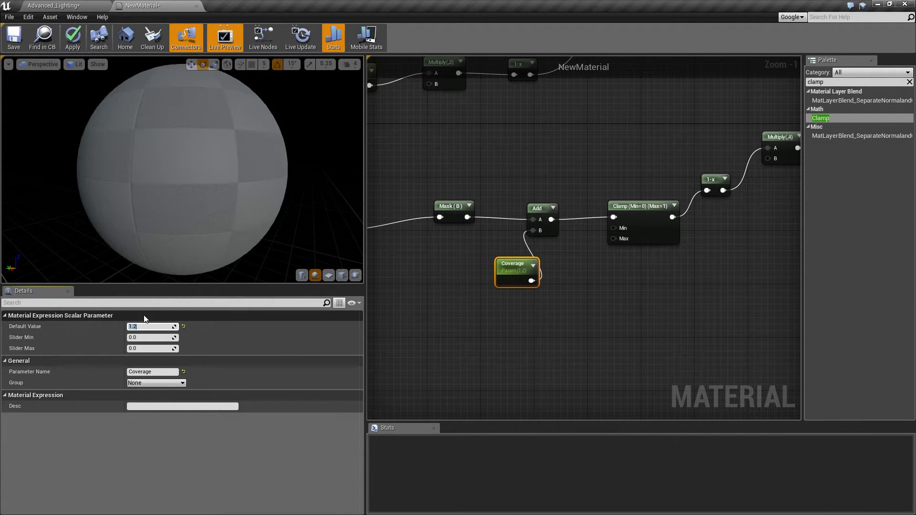
mouse_move(201, 341)
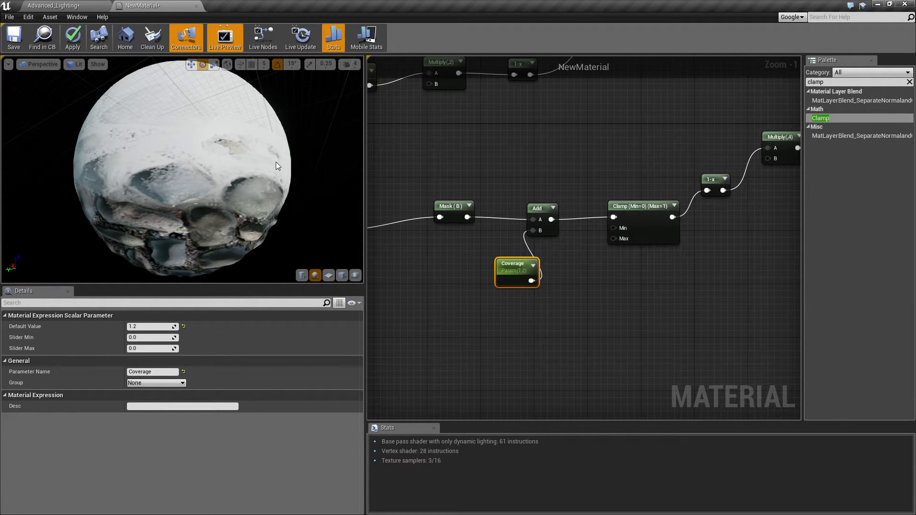
triple_click(152, 326)
type("0.5")
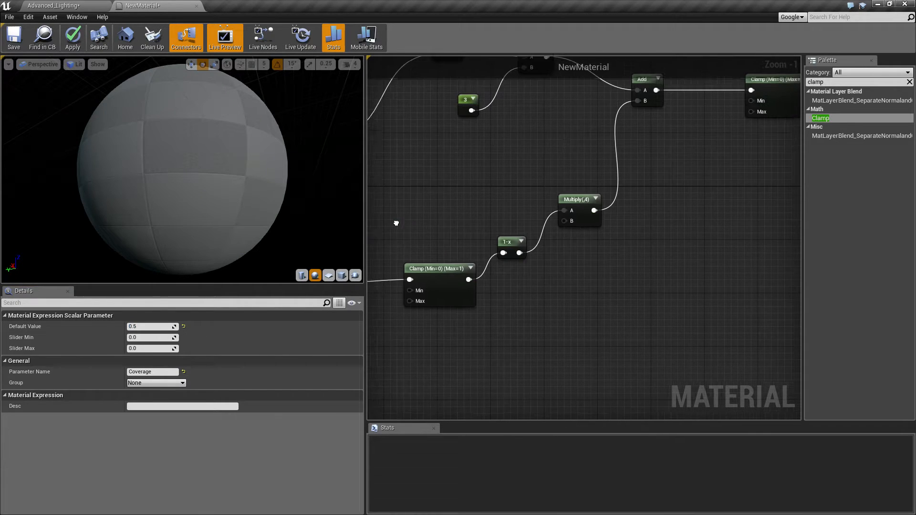
Pan the graph to the Texture Sample nodes and their Lerp with the constant 1
left_click(72, 36)
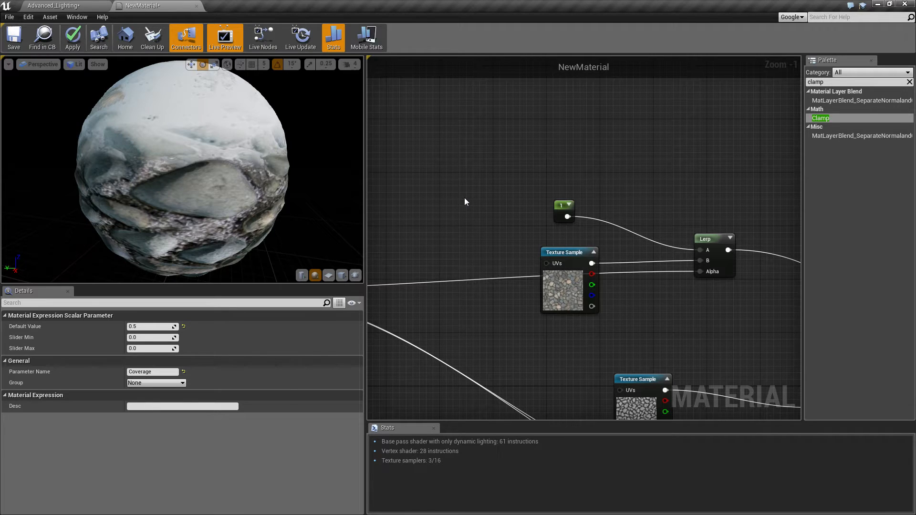
mouse_move(448, 127)
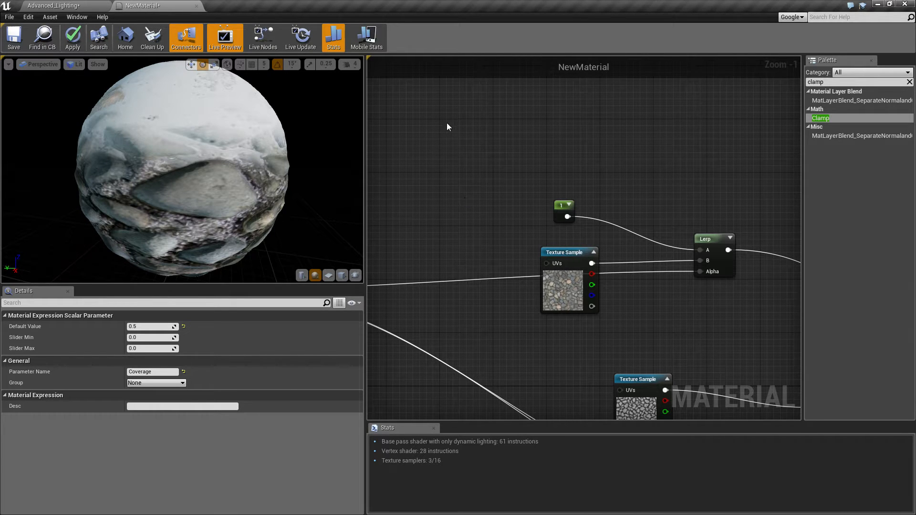
Convert the zero constant into a scalar parameter named Rain
right_click(559, 124)
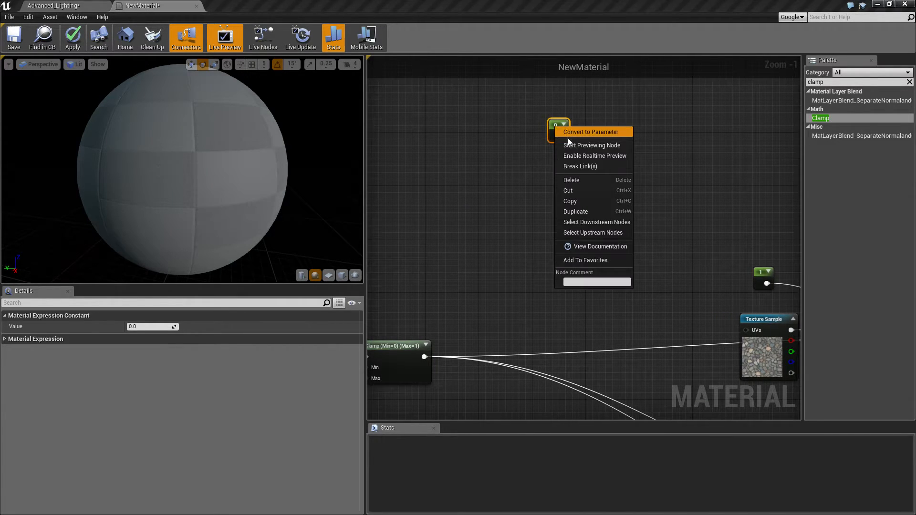
left_click(590, 131)
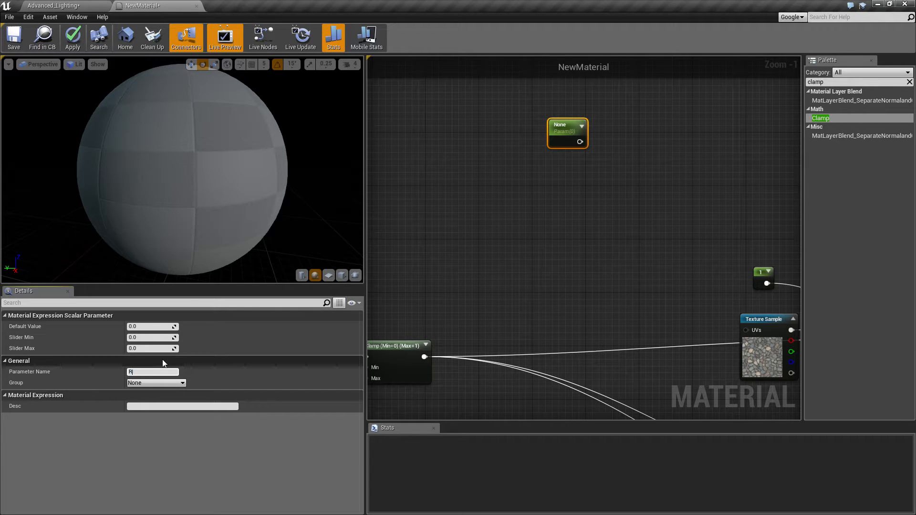
type("ain")
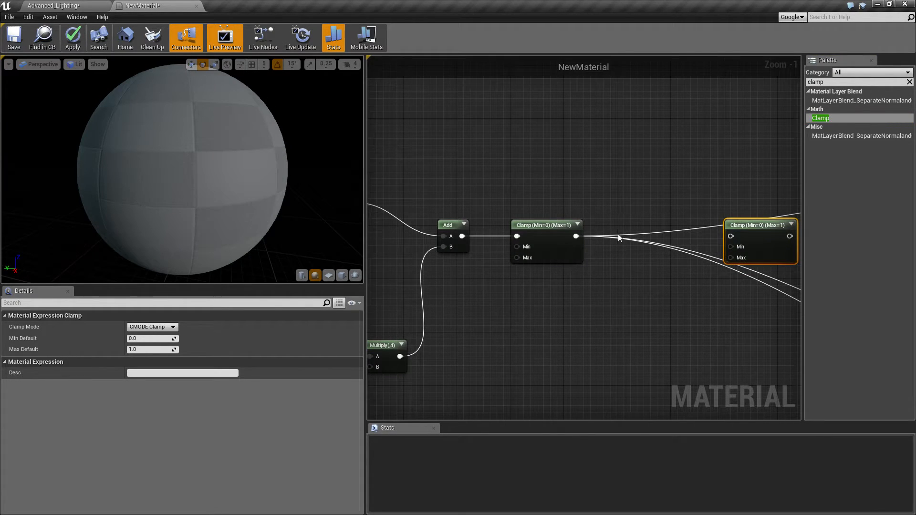
left_click(72, 37)
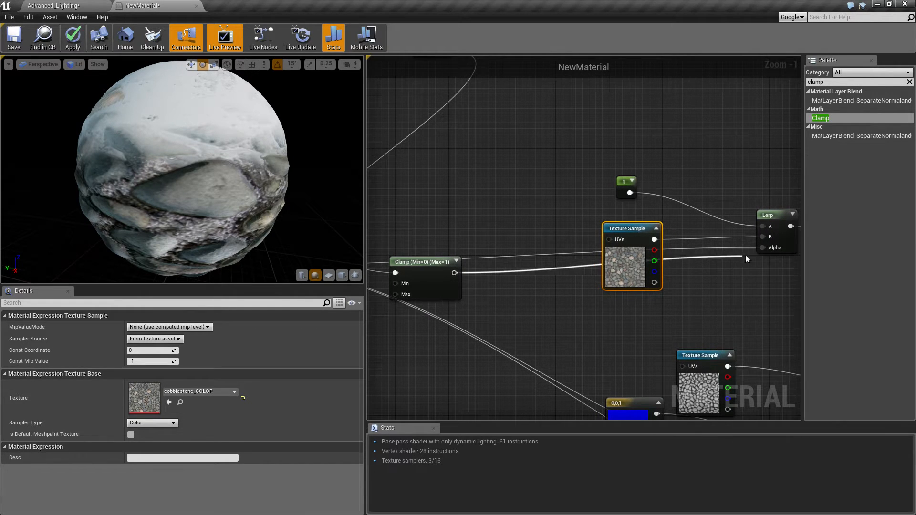
Route Rain through a Clamp (0 to 1) into the Lerp Alpha and set Rain's default
scroll("down", 3)
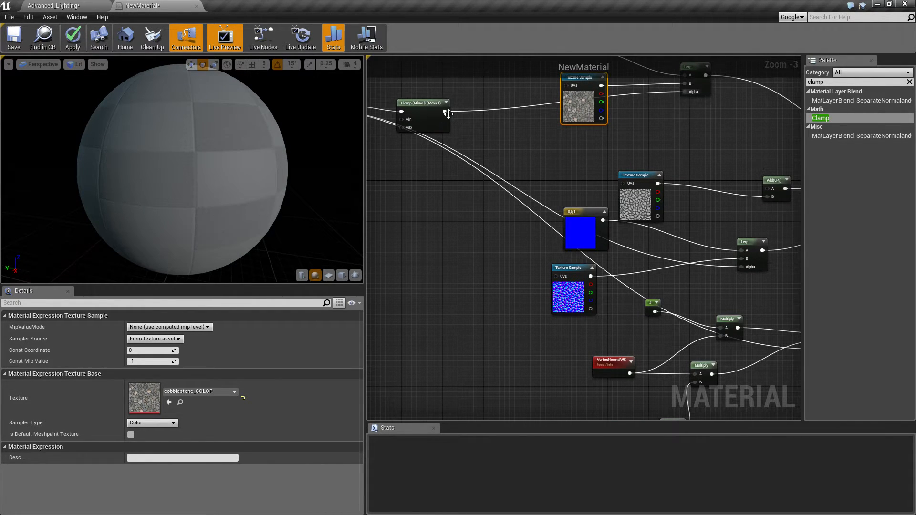
left_click(423, 102)
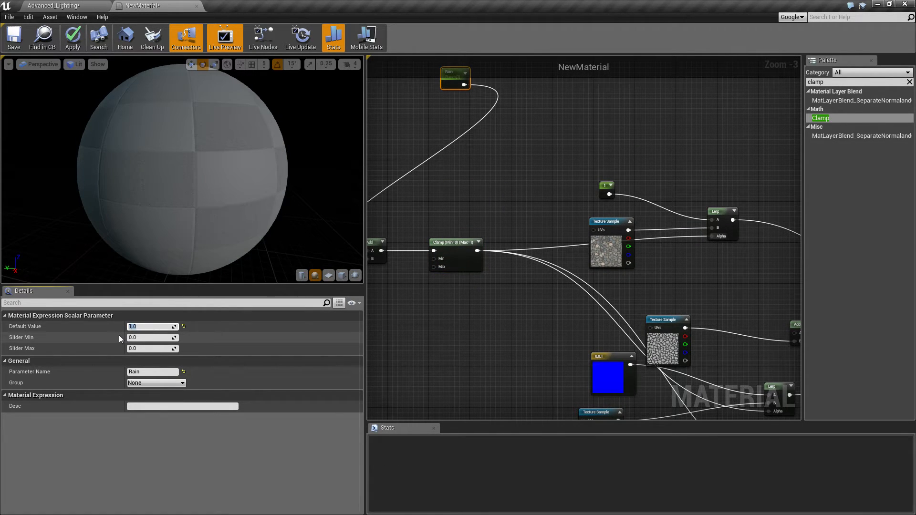
left_click(72, 36)
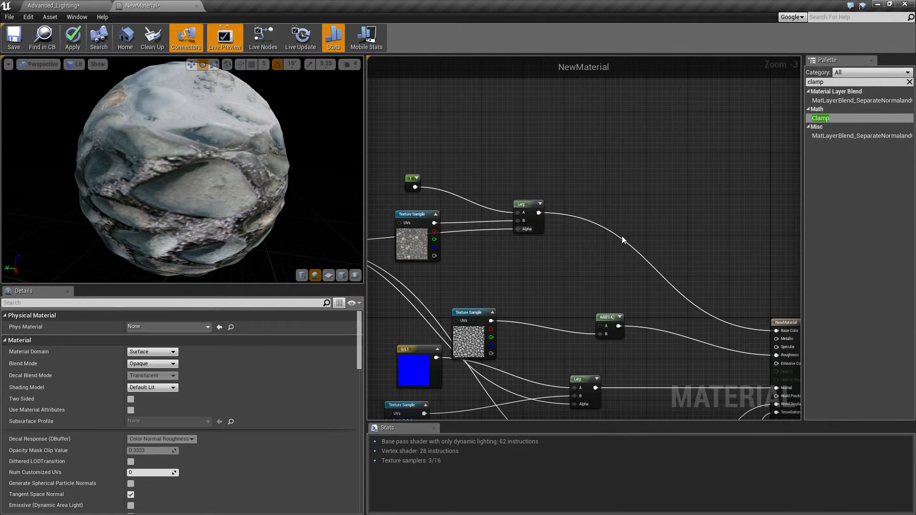
Multiply the albedo Lerp by 0.3 and blend both through a new Lerp into Base Color
left_click(528, 205)
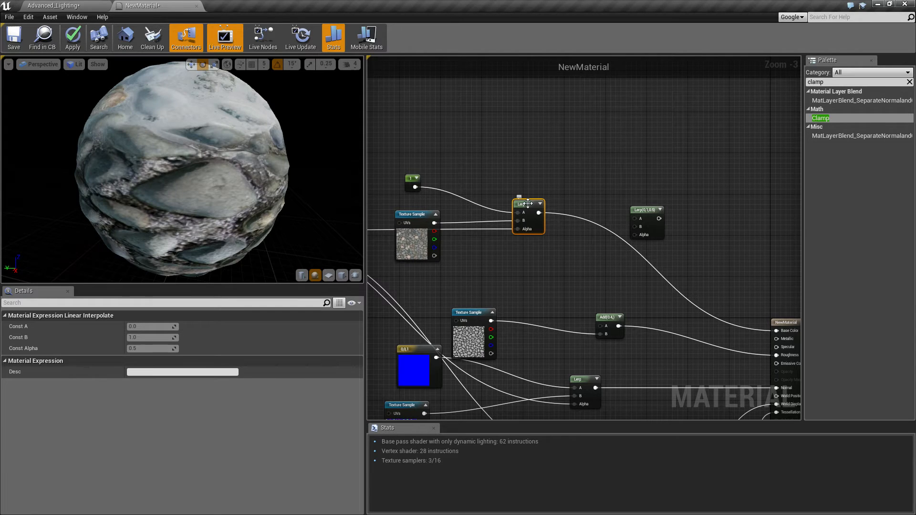
mouse_move(544, 221)
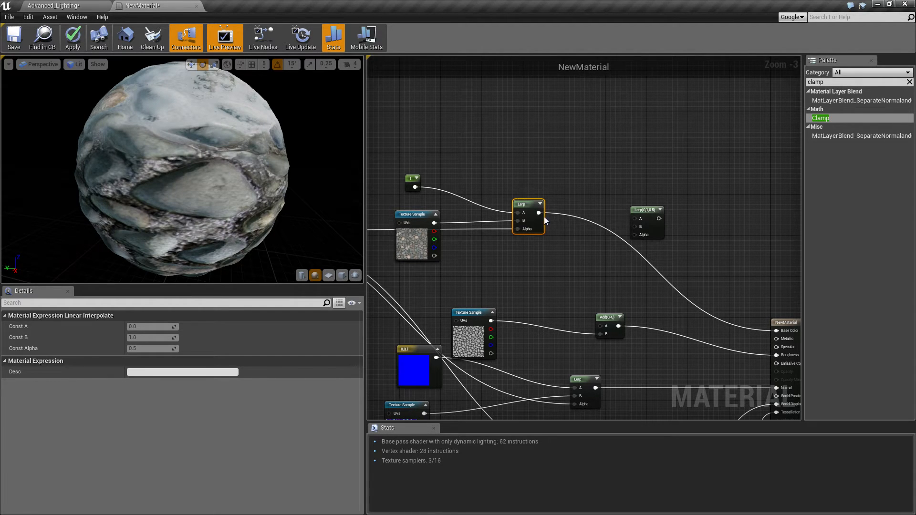
mouse_move(584, 228)
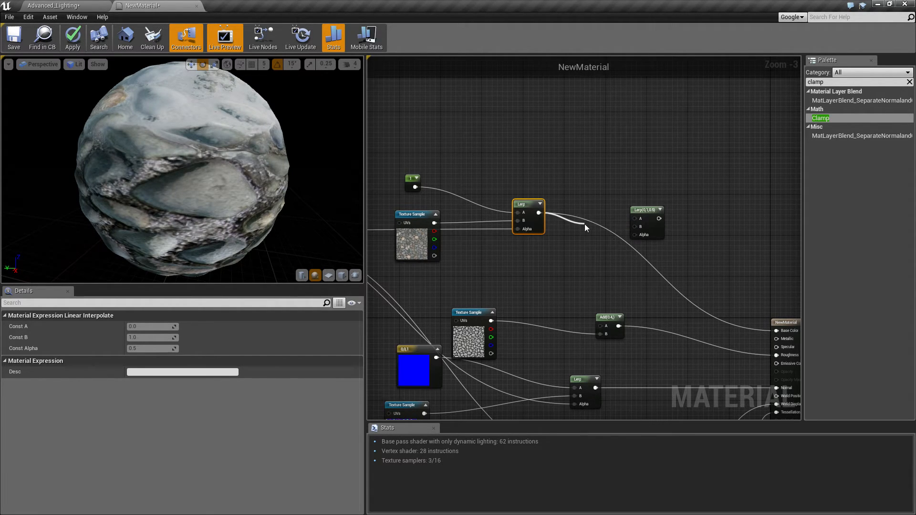
type("mul")
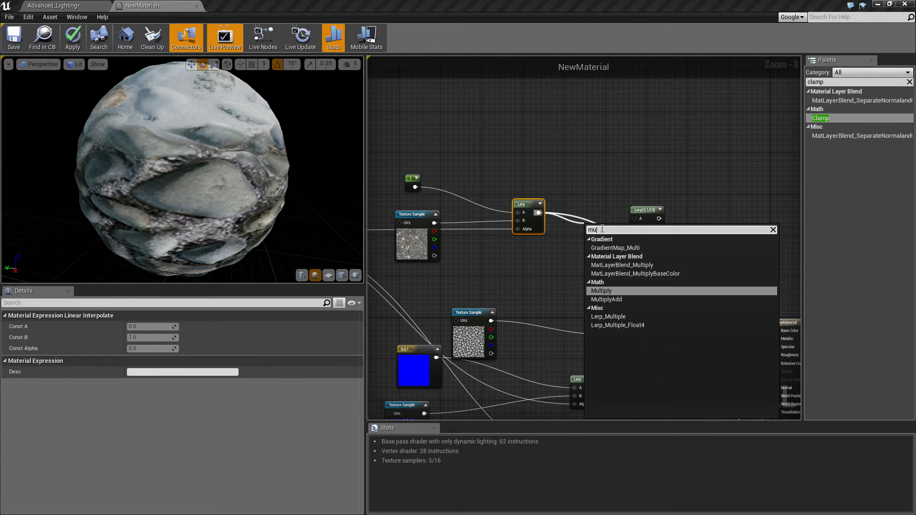
left_click(601, 291)
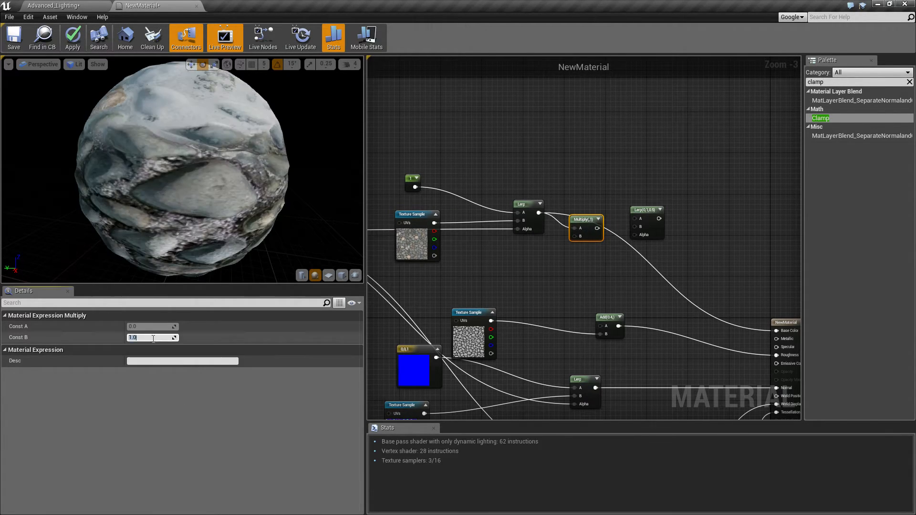
type("0.4")
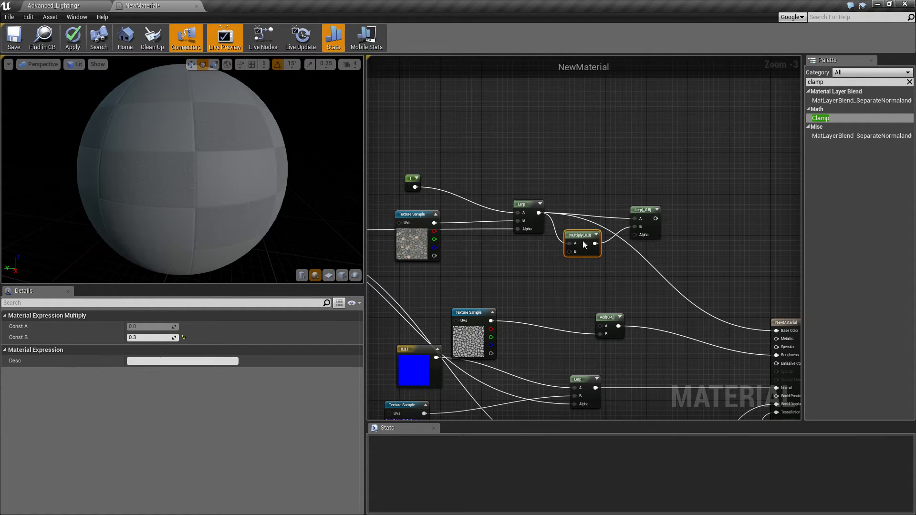
left_click(72, 36)
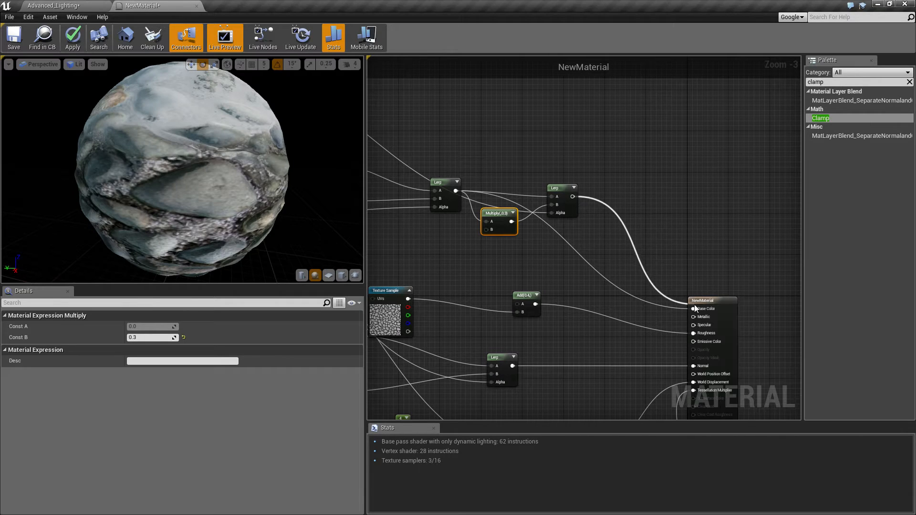
right_click(562, 188)
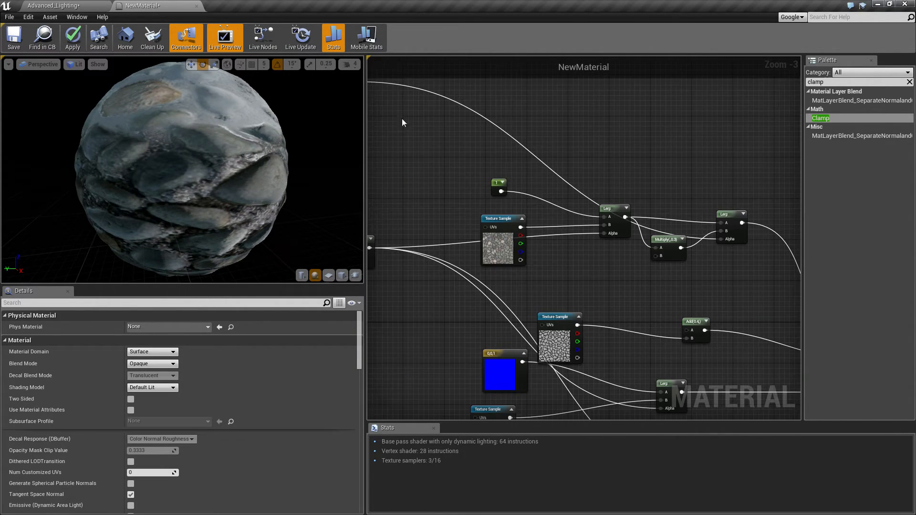
Wire the Rain parameter into the Alpha of the new albedo Lerp
left_click(444, 87)
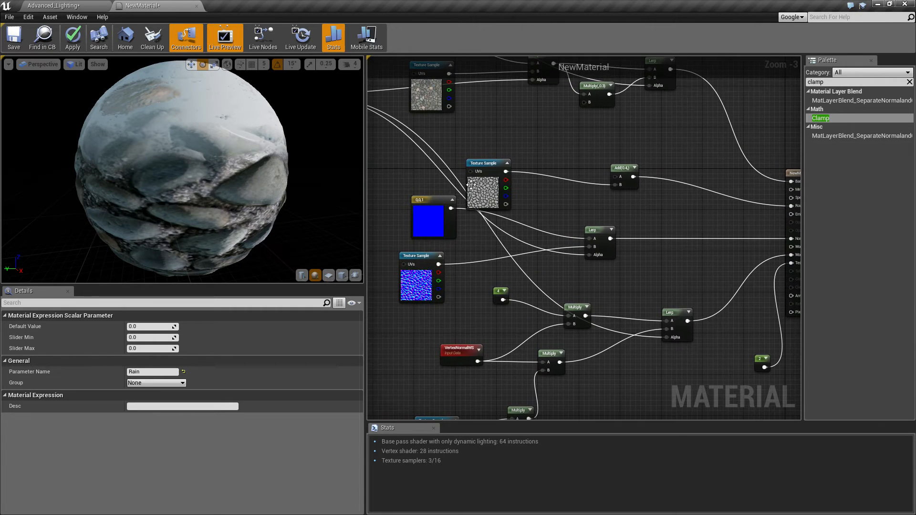
left_click(411, 193)
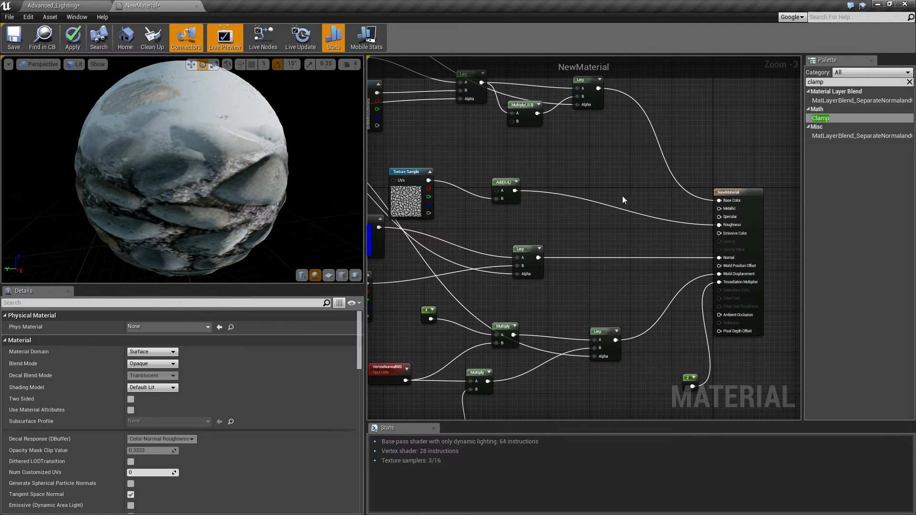
Add a Multiply with B = 0.05 after the Add(0.4) roughness value
left_click(500, 182)
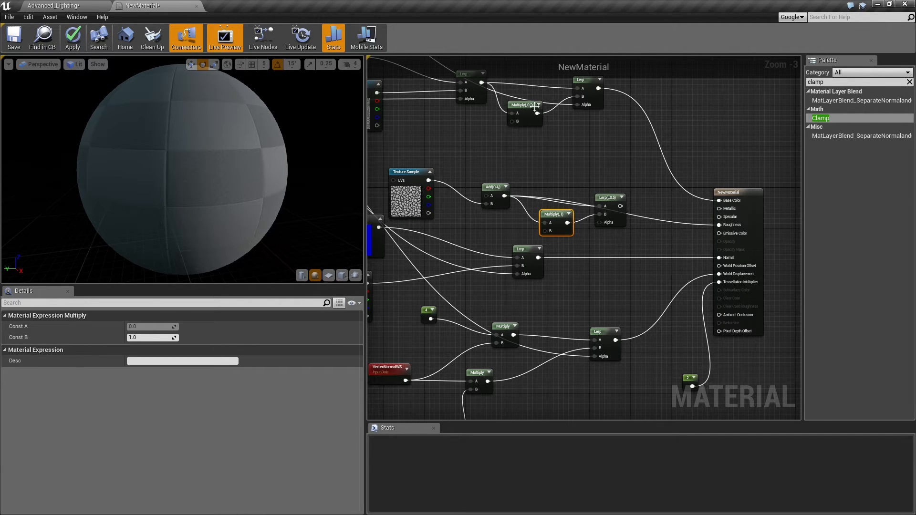
left_click(72, 37)
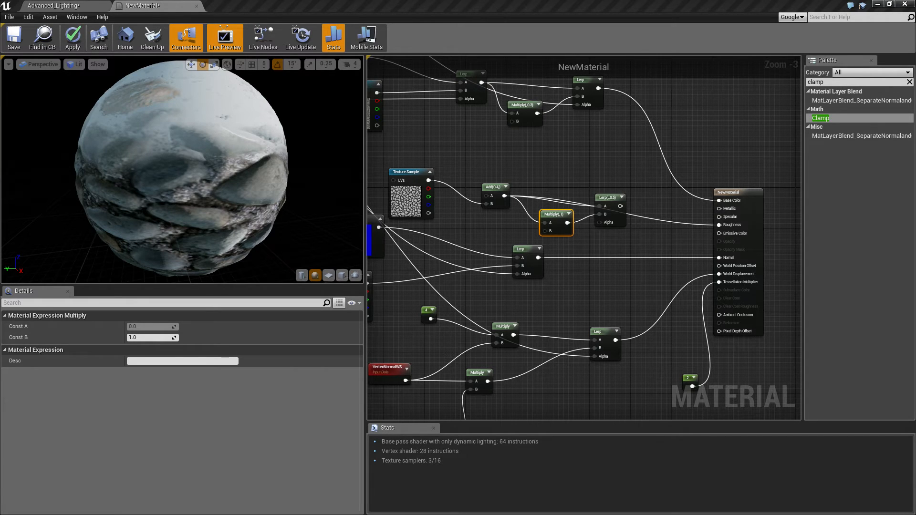
triple_click(152, 338)
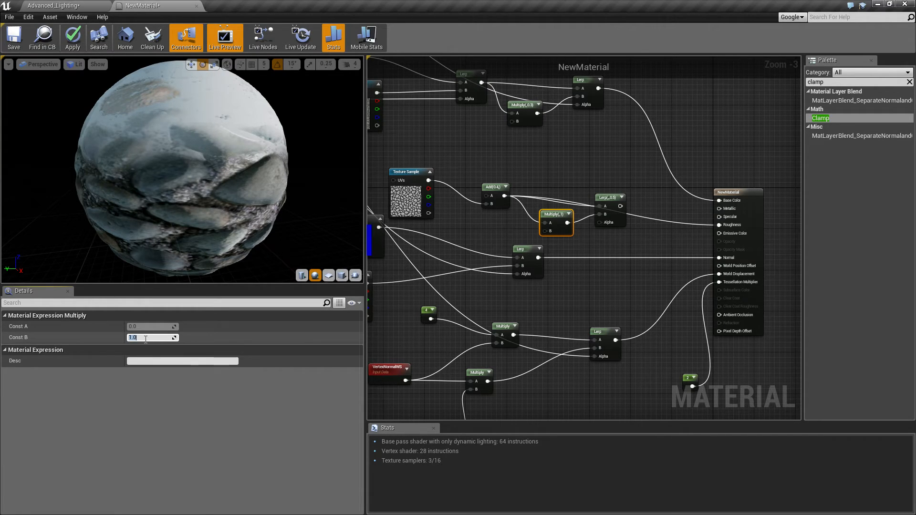
type("0.05")
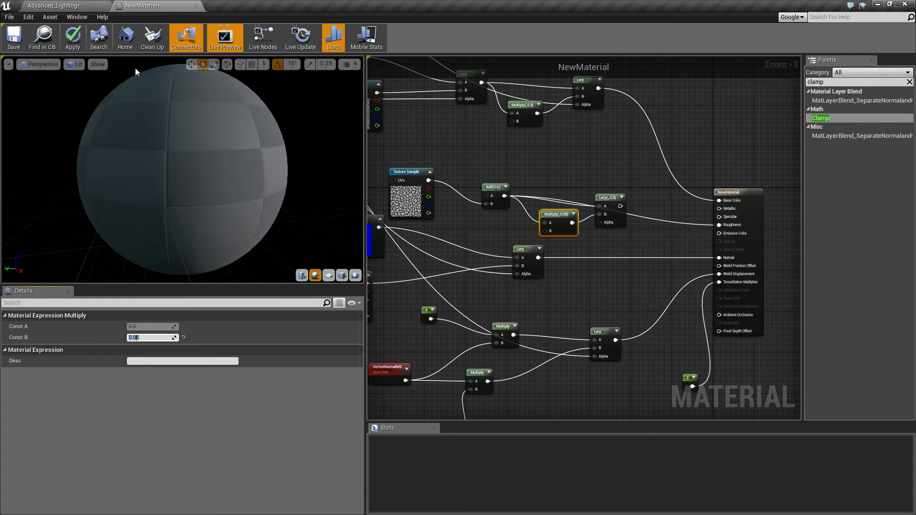
left_click(610, 196)
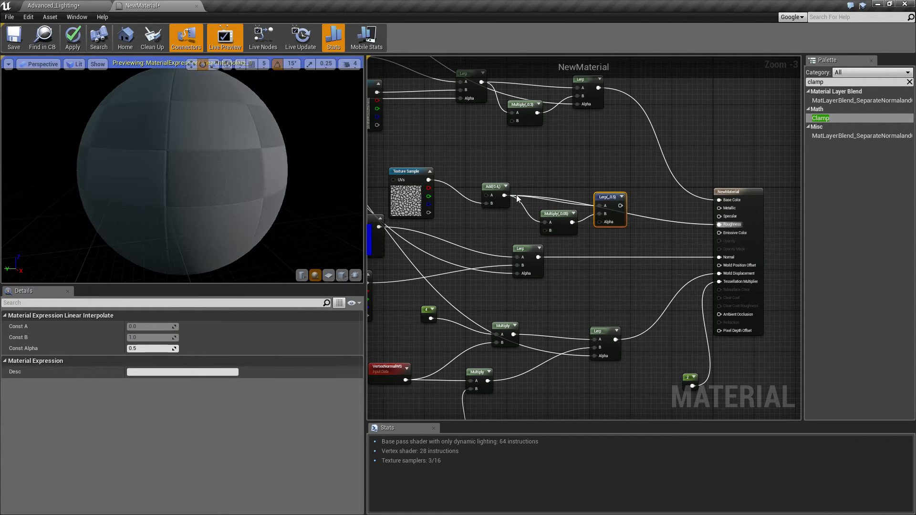
Blend both roughness values in a new Lerp driven by Rain and feed Roughness
scroll("down", 3)
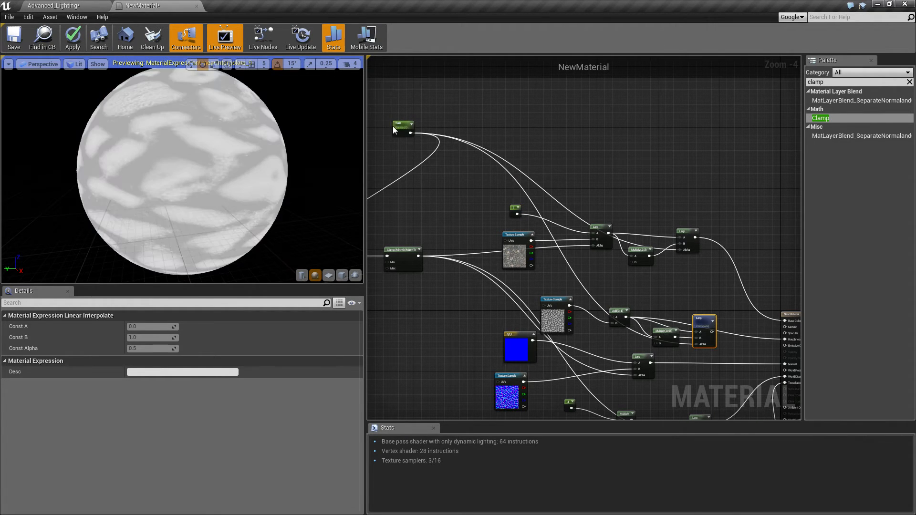
left_click(404, 127)
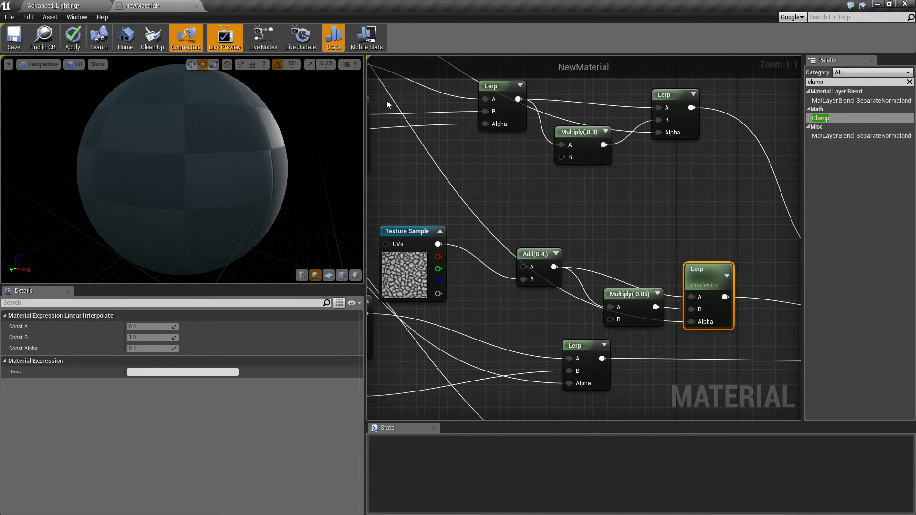
Preview Rain's wet glossy look on the sphere, then return to the Advanced_Lighting level
scroll("down", 3)
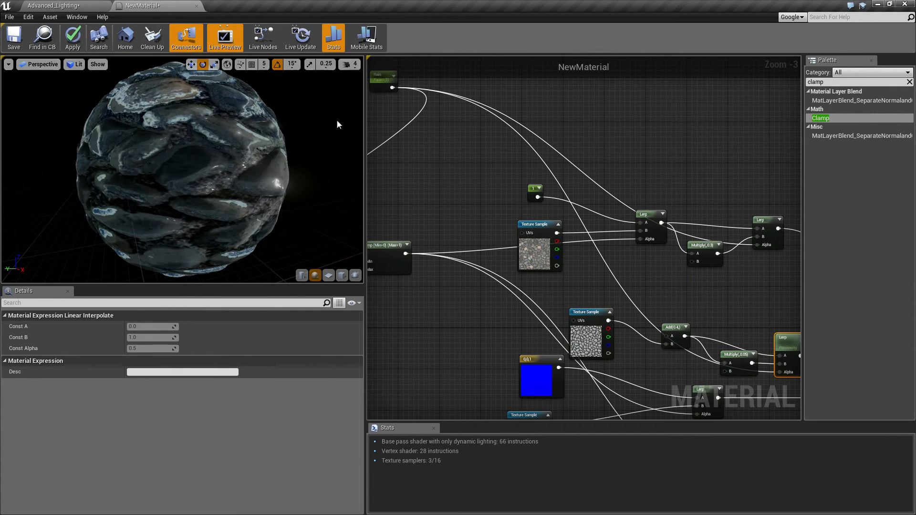
left_click(383, 80)
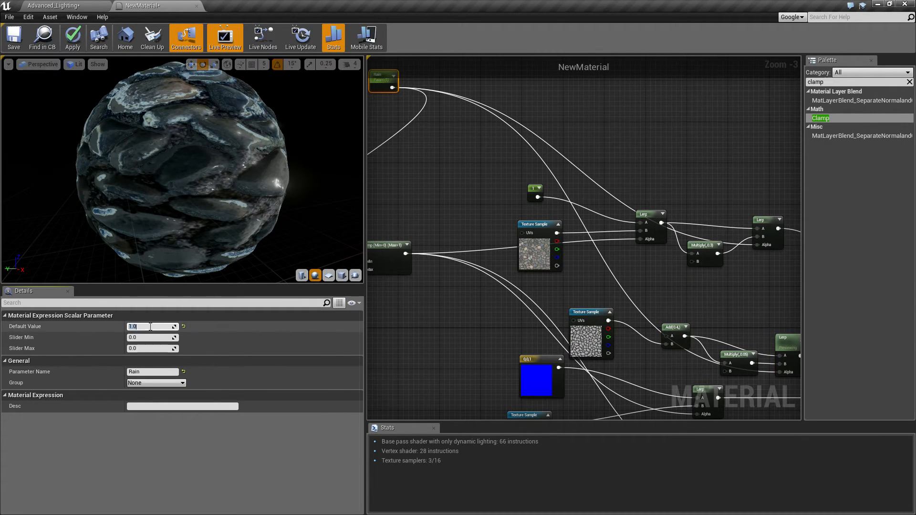
left_click(72, 37)
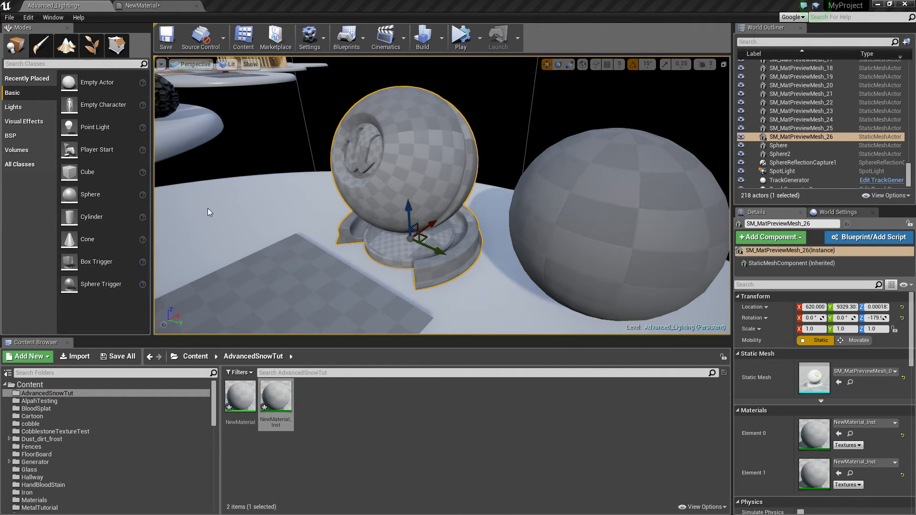
Override NewMaterial_Inst parameters: Amount about 0.70, Coverage 1.0, enabling the coverage override
double_click(276, 393)
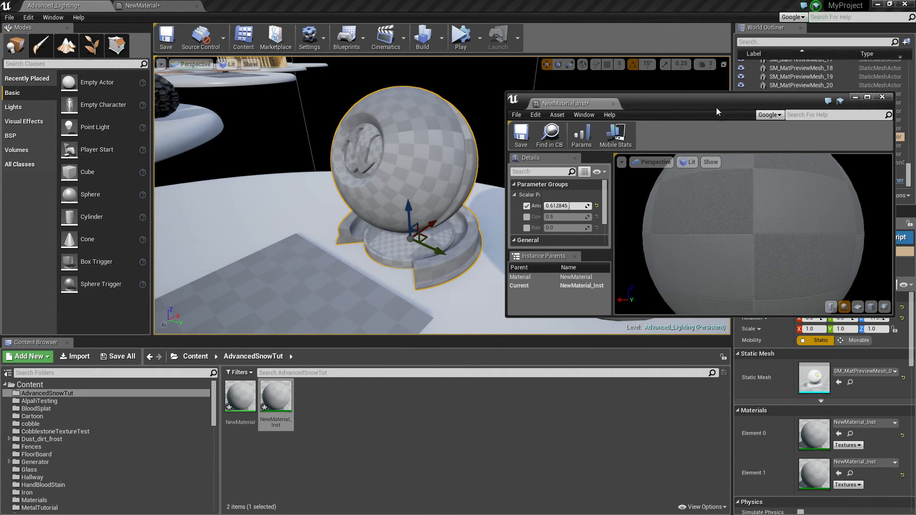
right_click(240, 395)
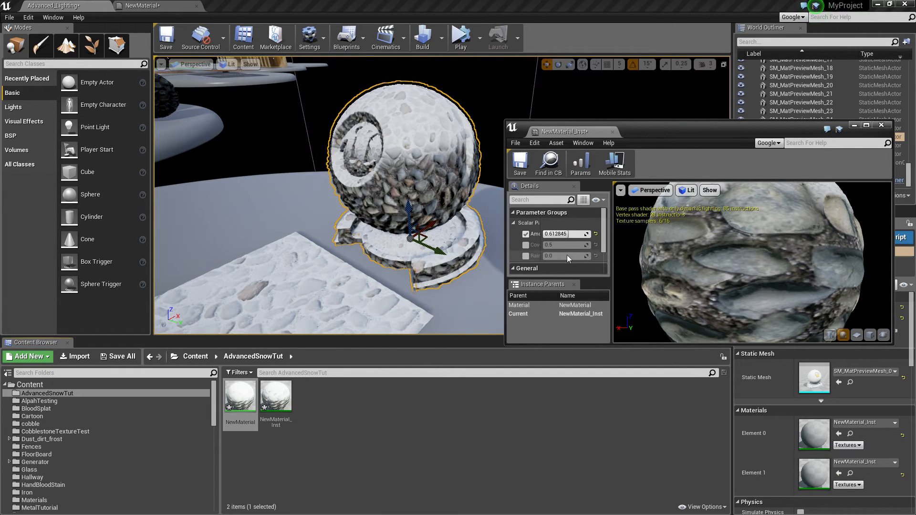
type("0.4")
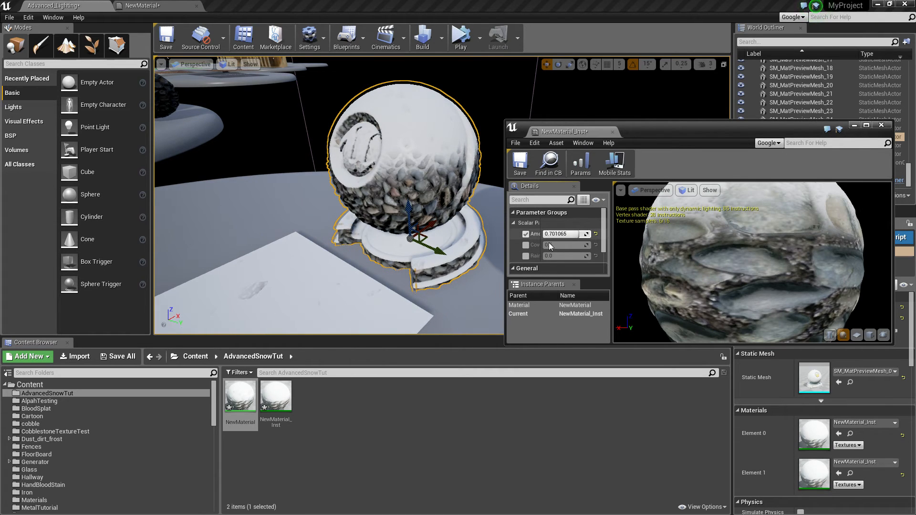
left_click(527, 244)
type("1")
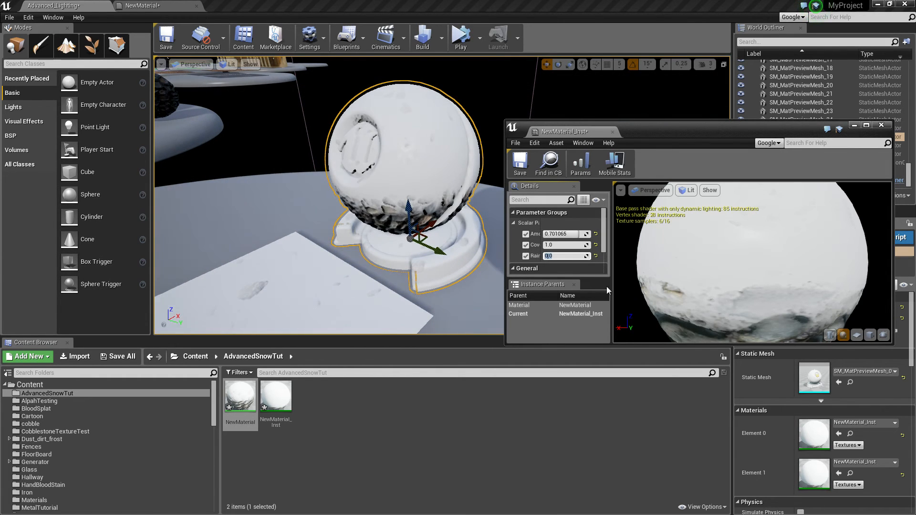
Give Rain a 0–1 slider range in NewMaterial and apply the material changes
left_click(152, 5)
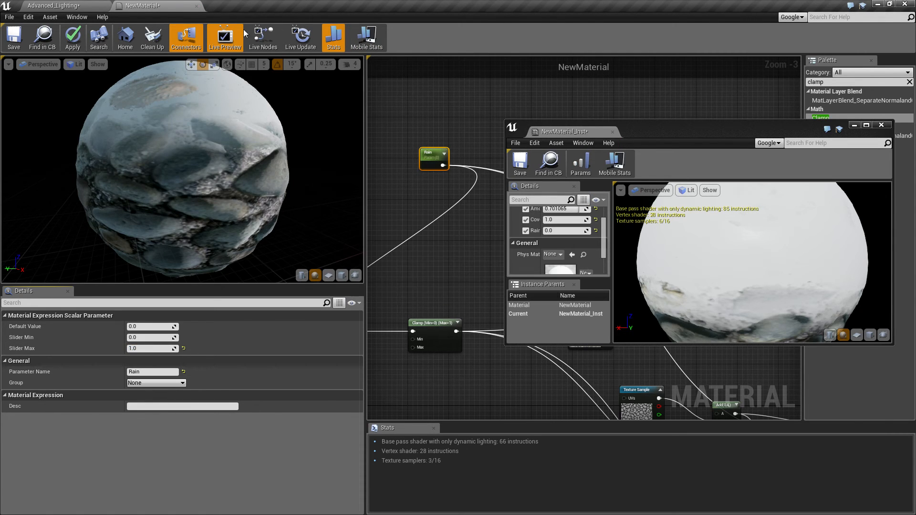
left_click(72, 37)
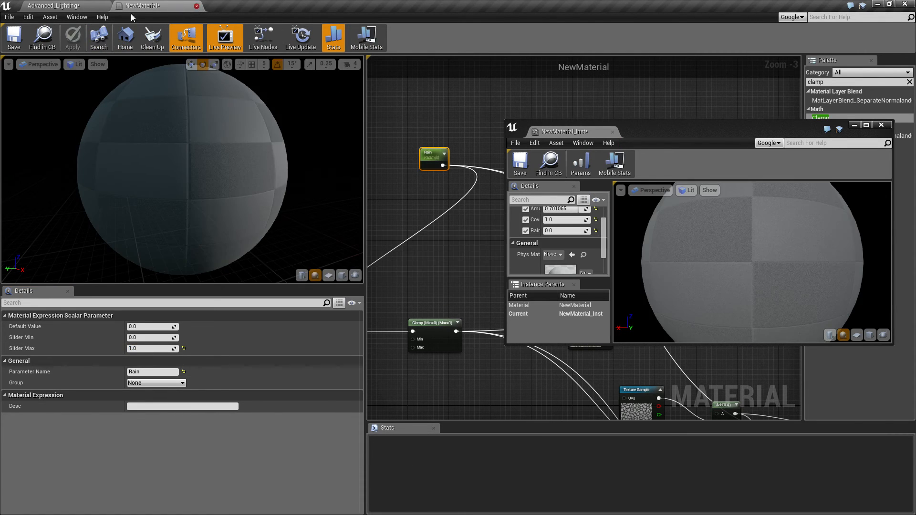